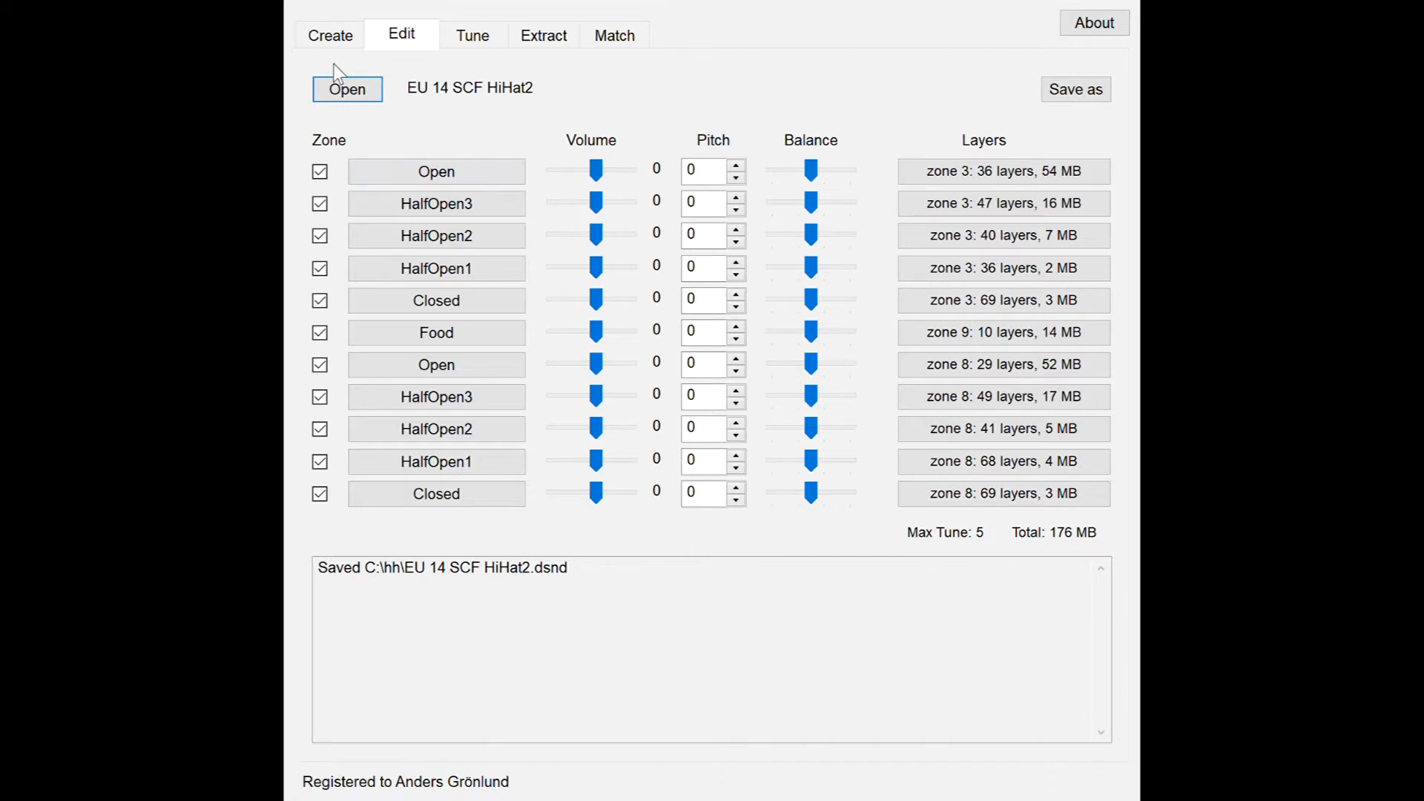
Step: Browse the Create and Tune pages, then return to the Edit page with the loaded kit
{"action": "left_click", "coordinate": [330, 35]}
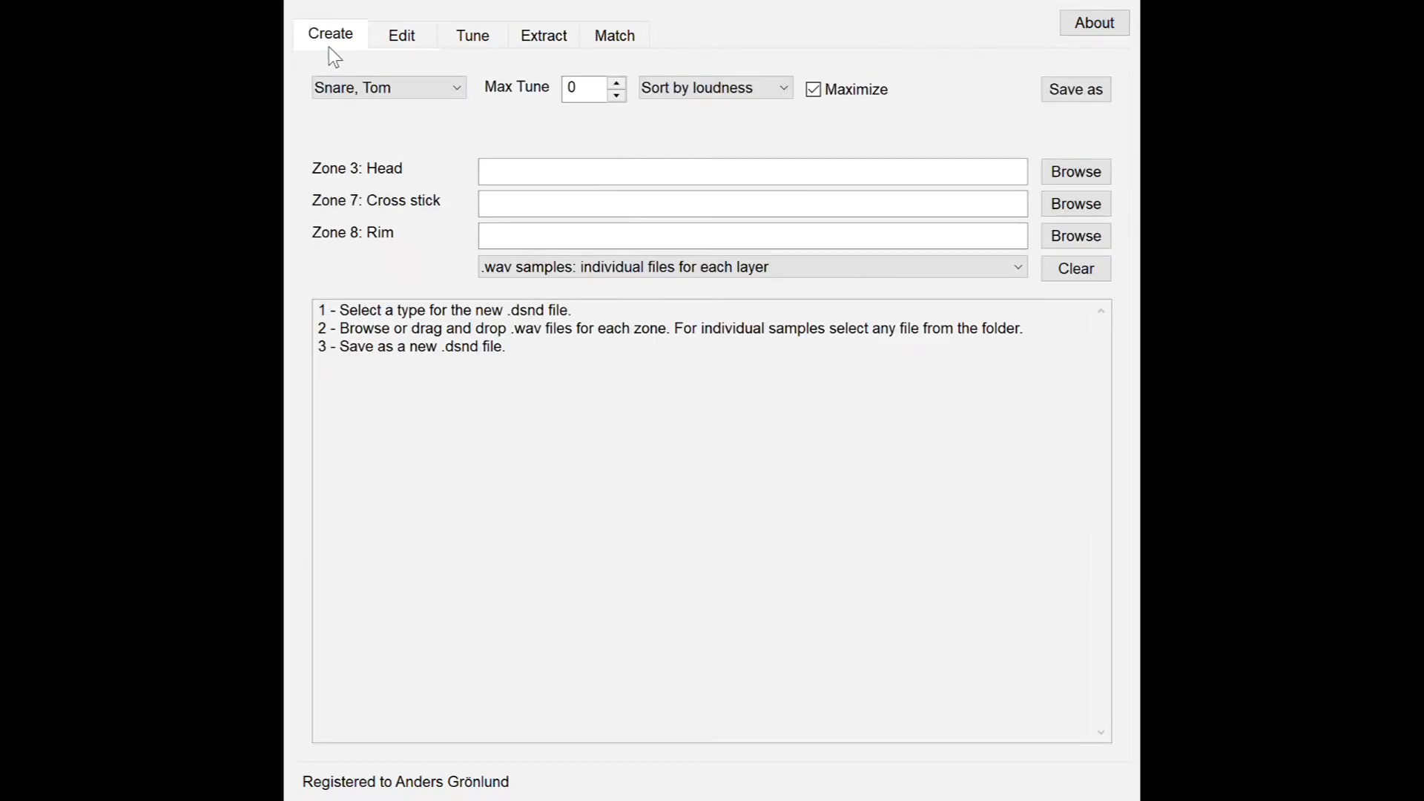
{"action": "mouse_move", "coordinate": [344, 65]}
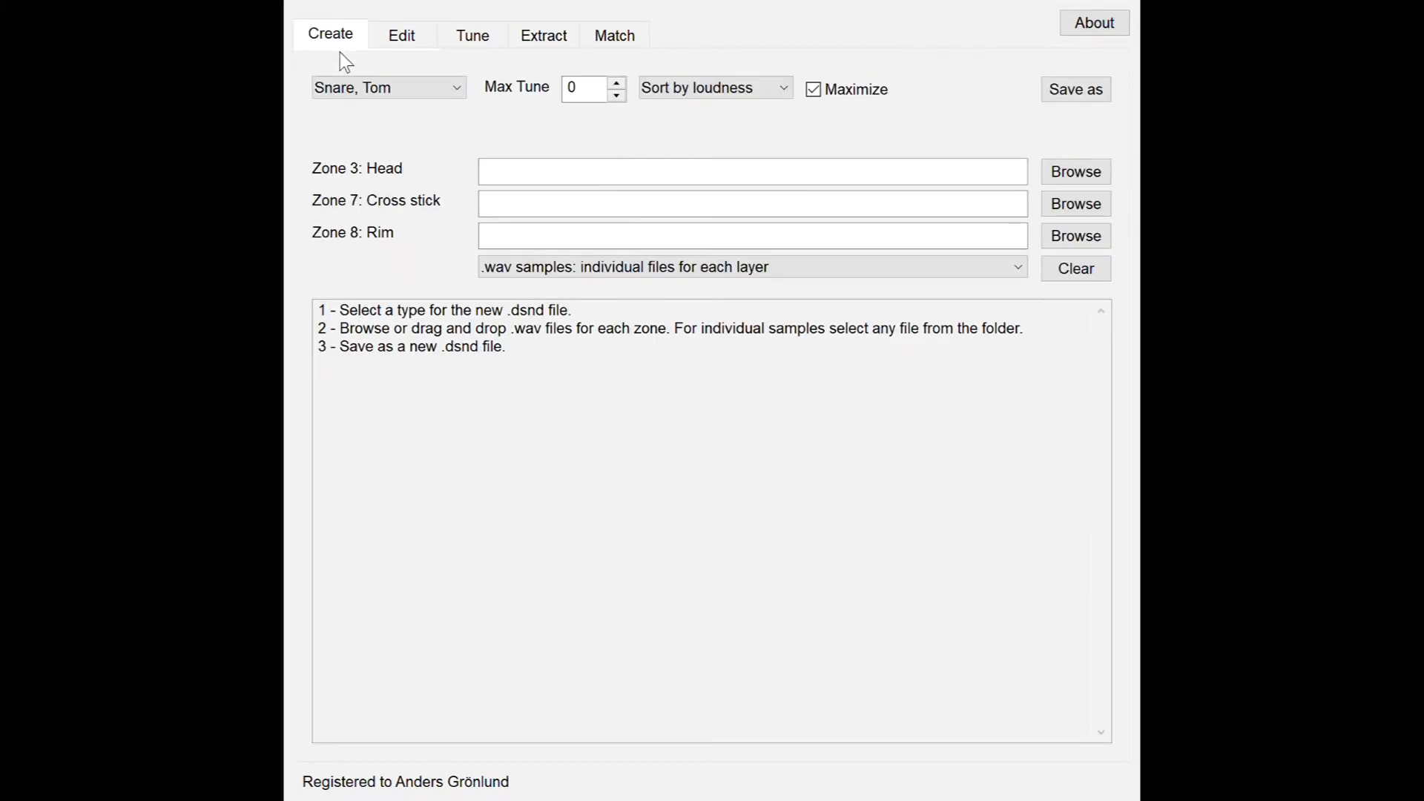
{"action": "left_click", "coordinate": [472, 36]}
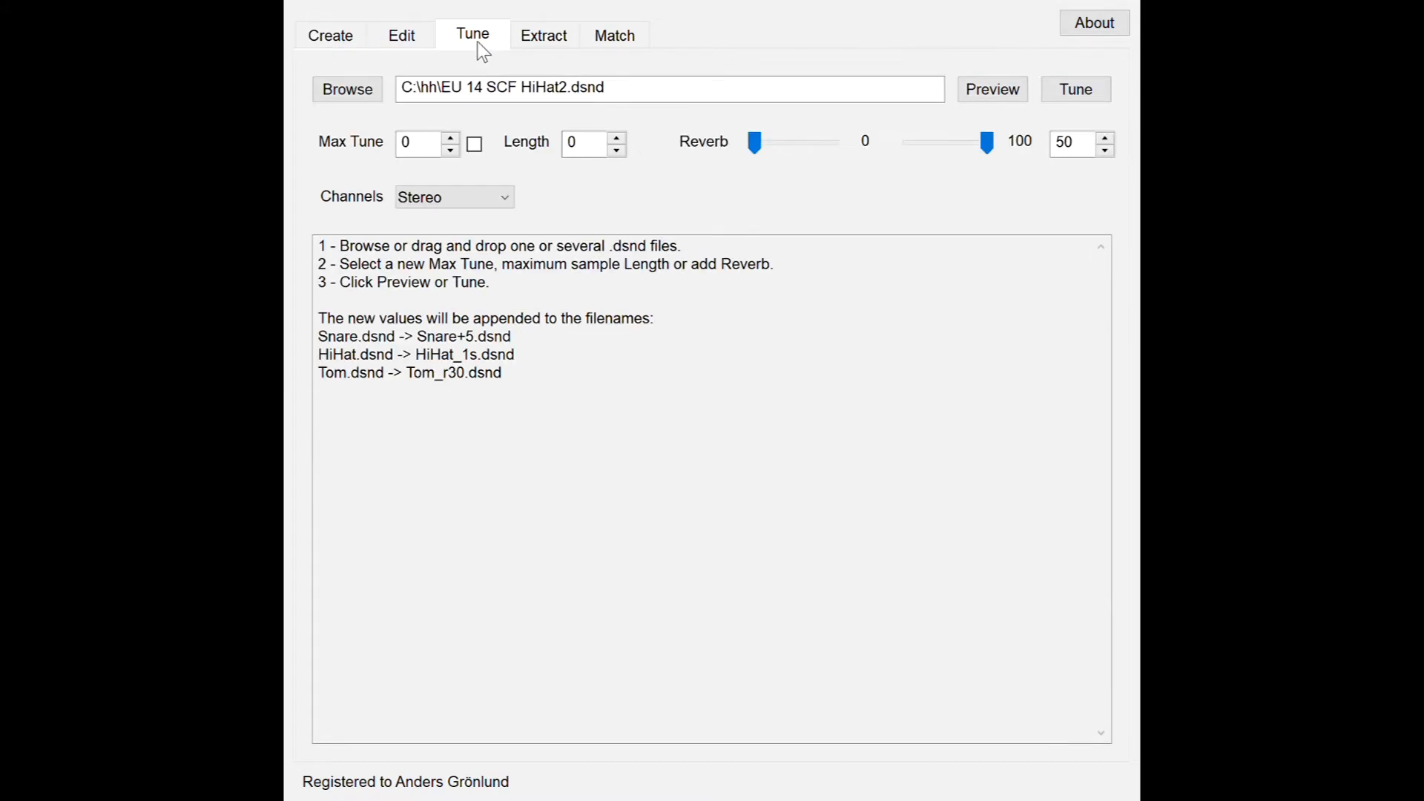
{"action": "mouse_move", "coordinate": [756, 175]}
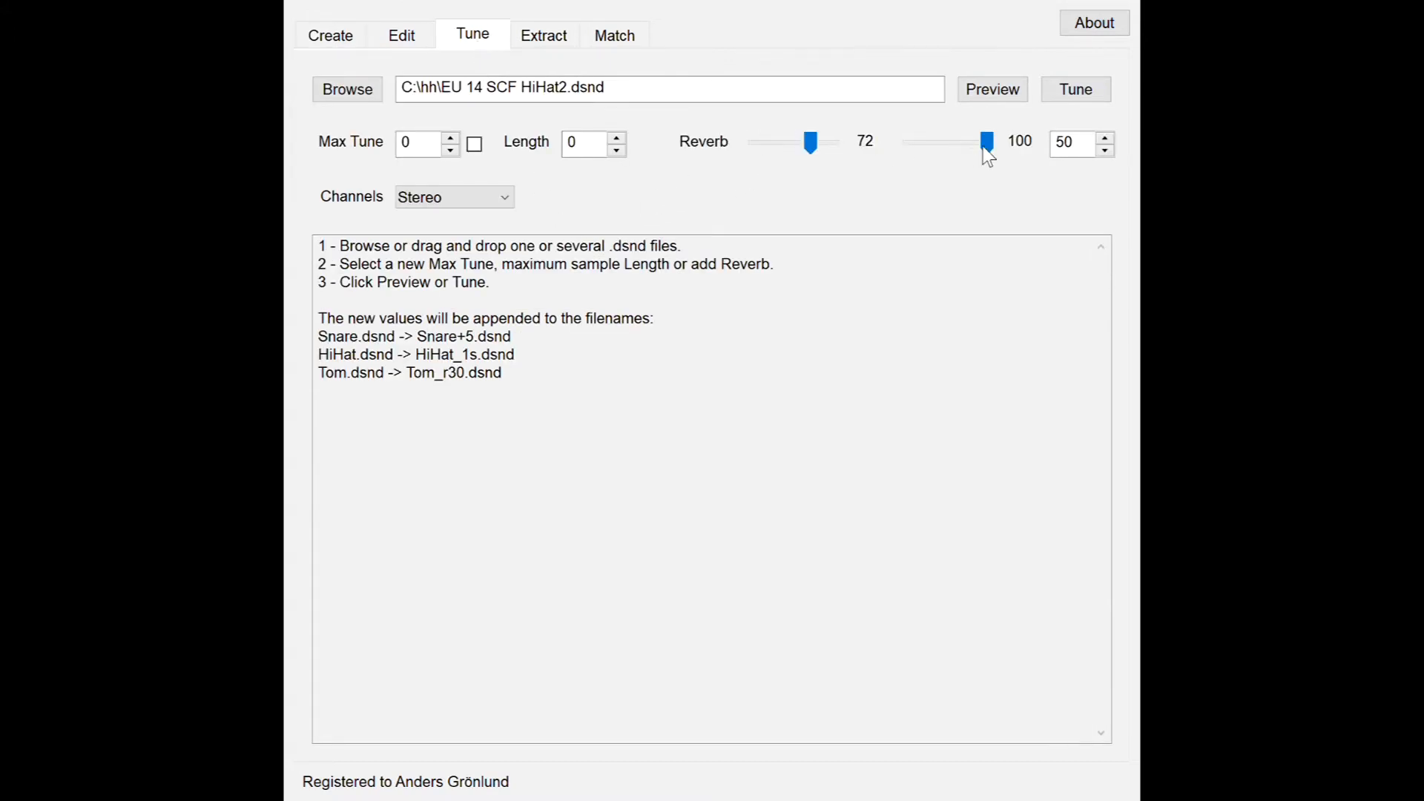
{"action": "mouse_move", "coordinate": [653, 166]}
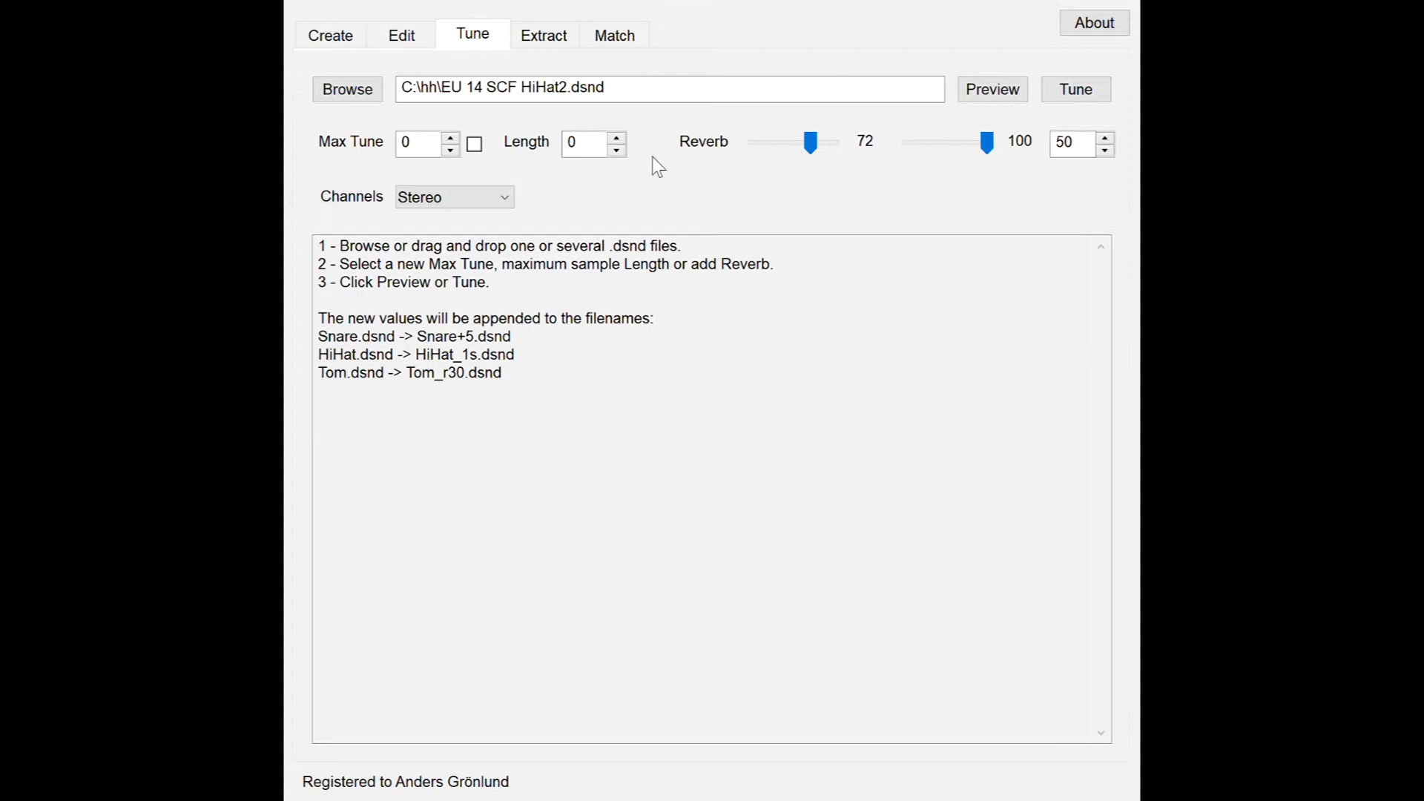
{"action": "left_click", "coordinate": [401, 35]}
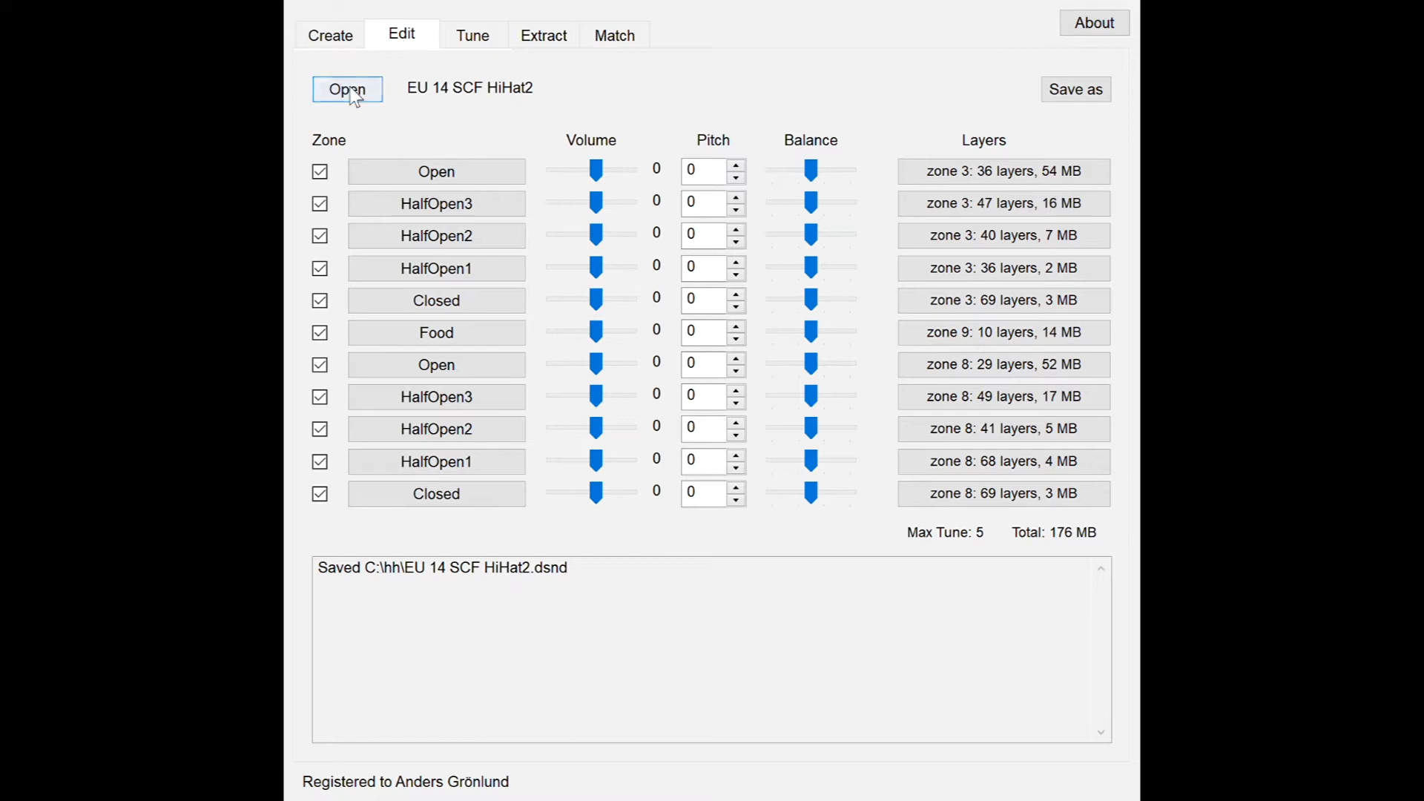
{"action": "mouse_move", "coordinate": [570, 198]}
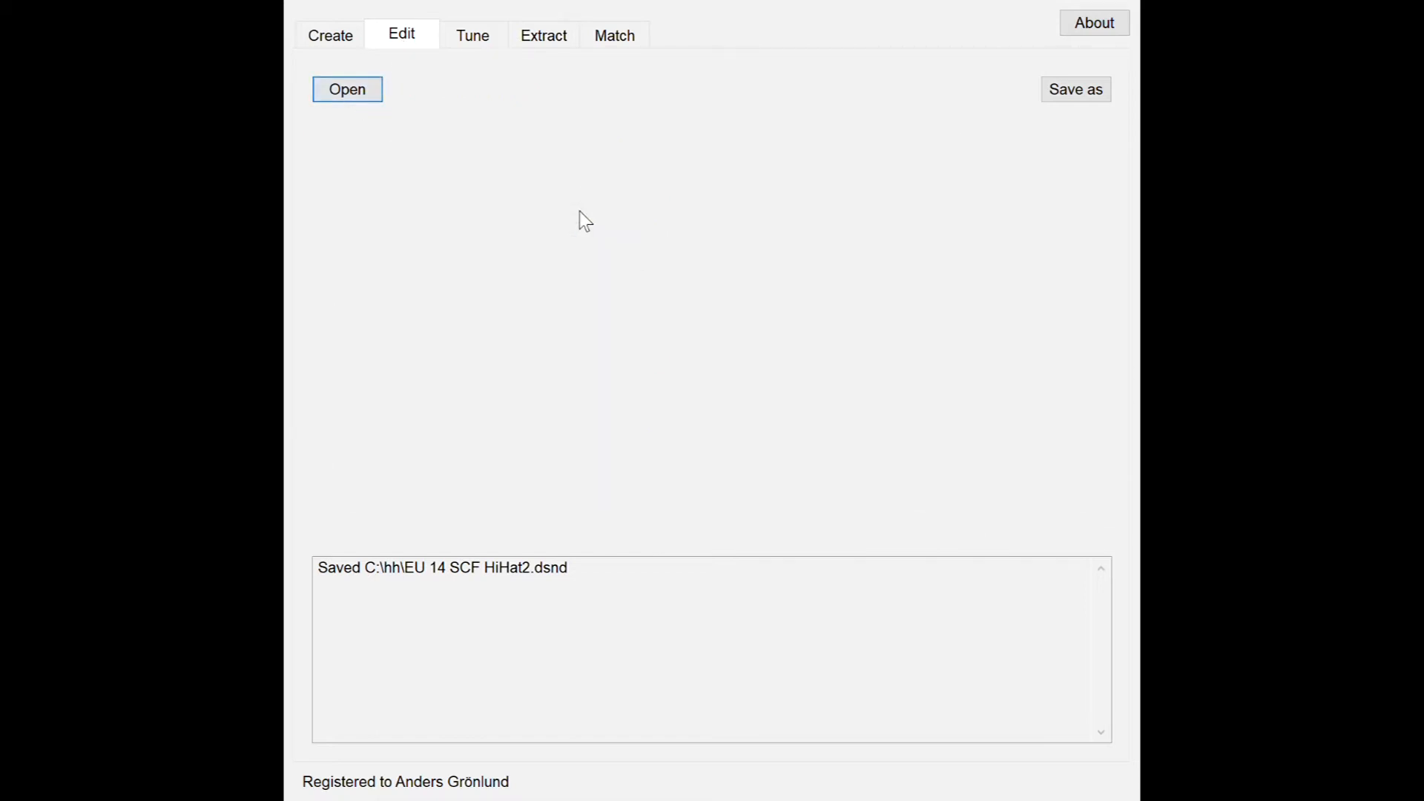
Step: Load the EU 14 SCF HiHat kit and lower the zone 8 Open volume to -1
{"action": "left_click", "coordinate": [347, 89]}
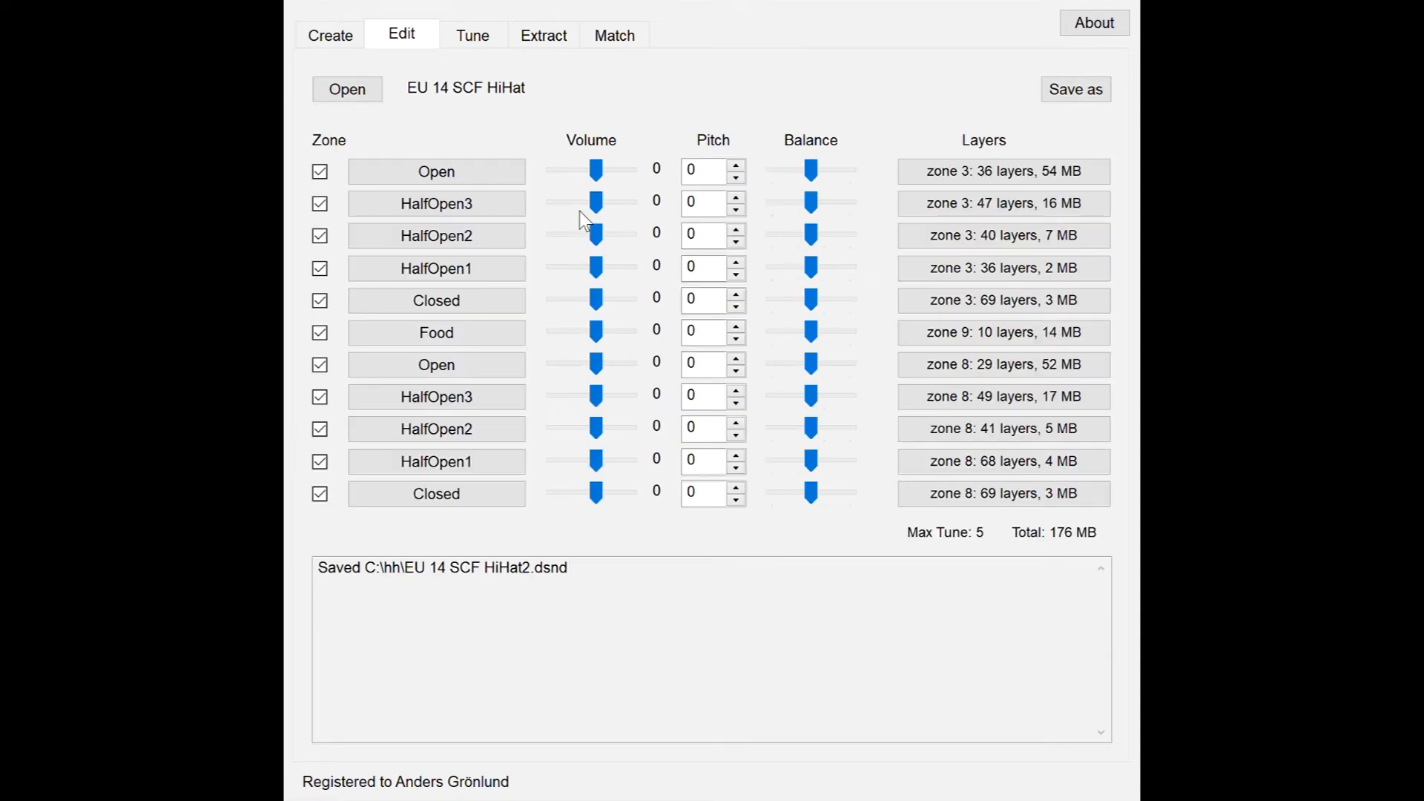
{"action": "left_click", "coordinate": [1003, 396]}
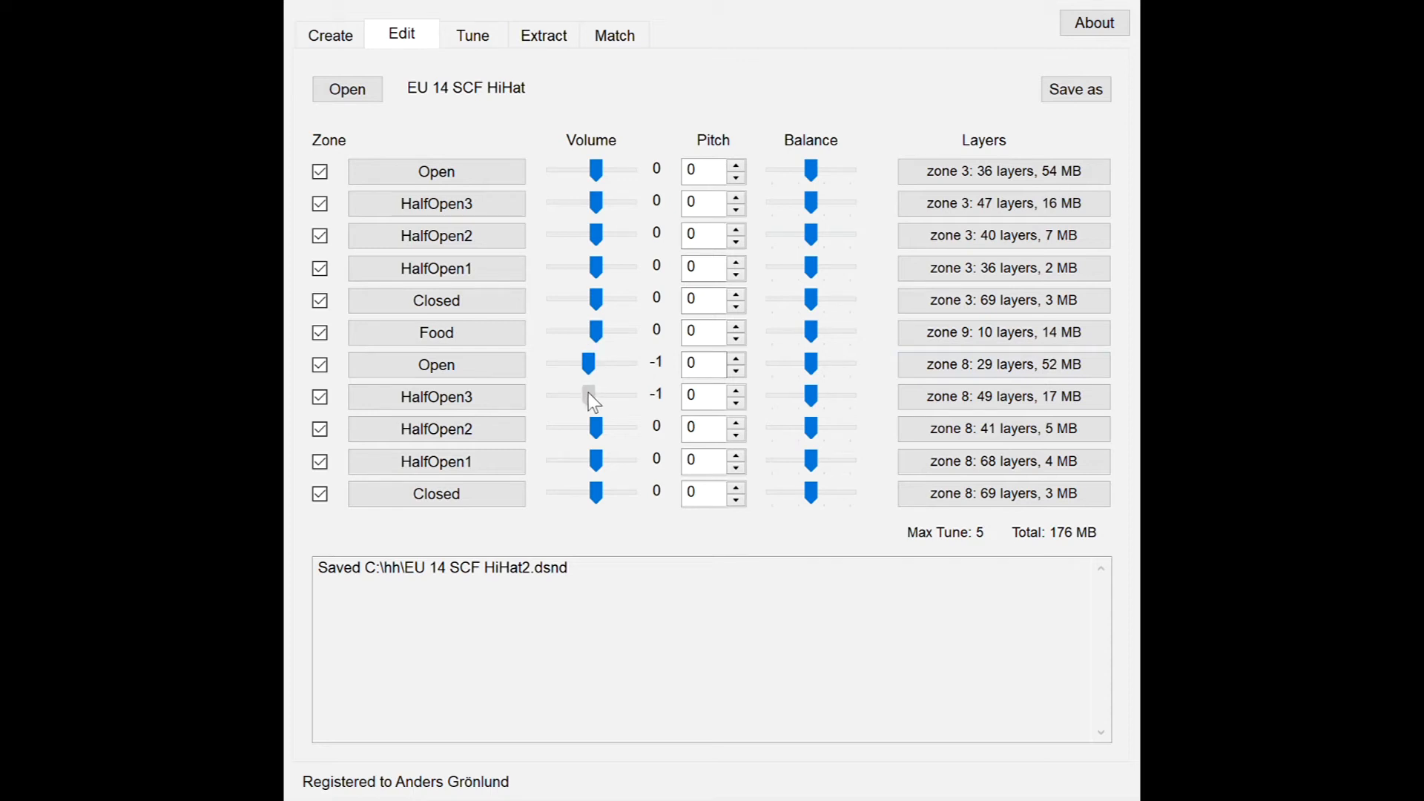
Step: Set zone 8 HalfOpen2 volume to -1 and HalfOpen1 to -2, auditioning the sounds
{"action": "left_click_drag", "start_coordinate": [589, 398], "coordinate": [589, 427]}
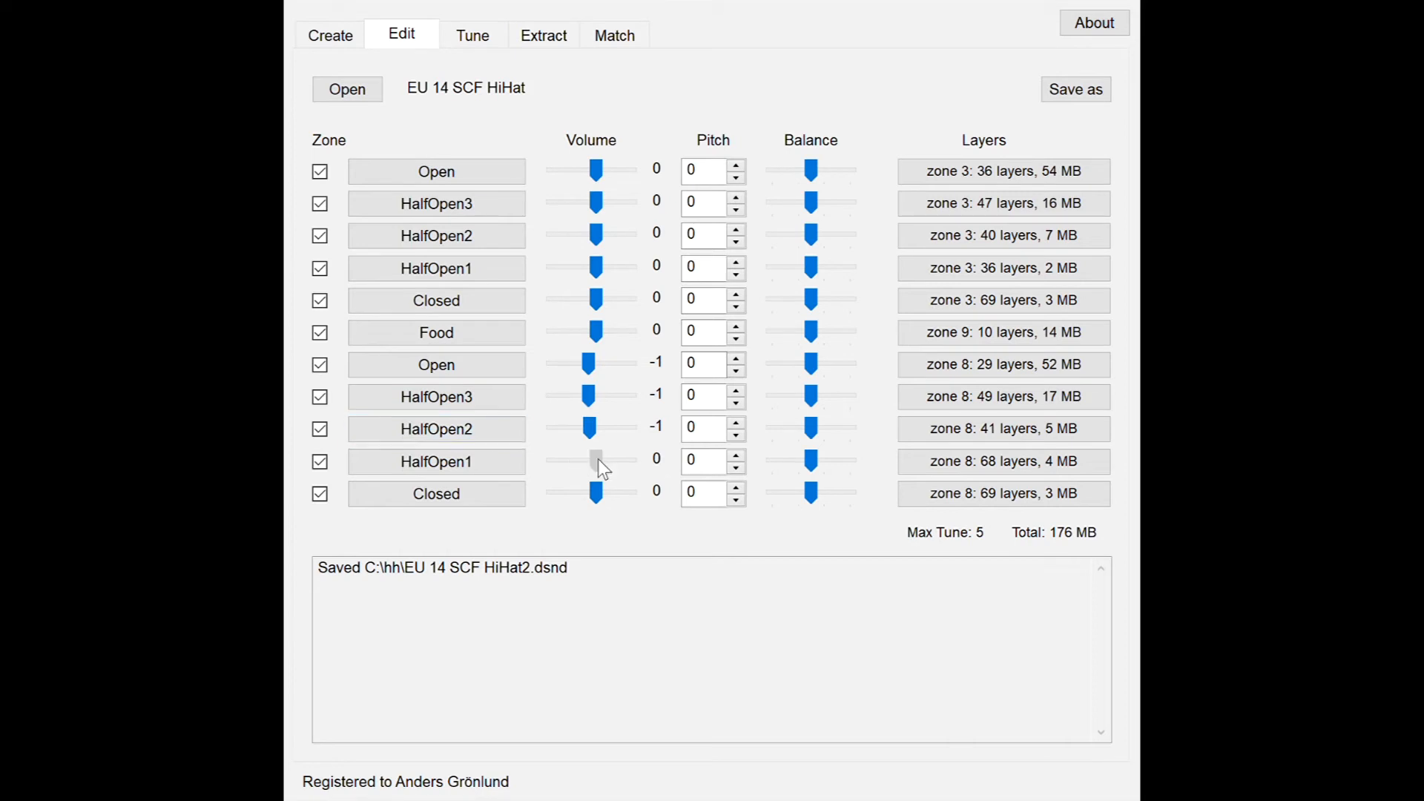
{"action": "left_click_drag", "start_coordinate": [597, 451], "coordinate": [596, 460]}
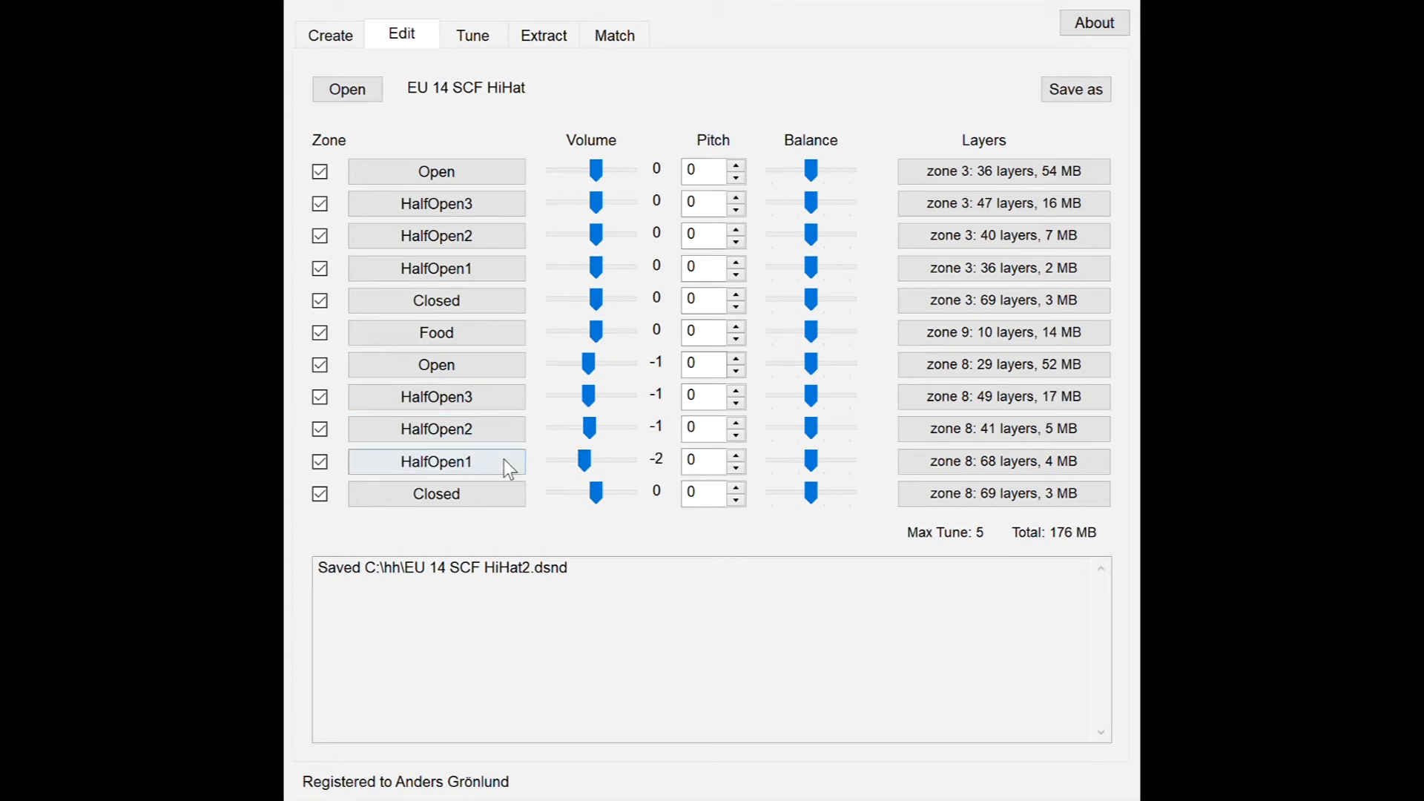
{"action": "left_click", "coordinate": [472, 205]}
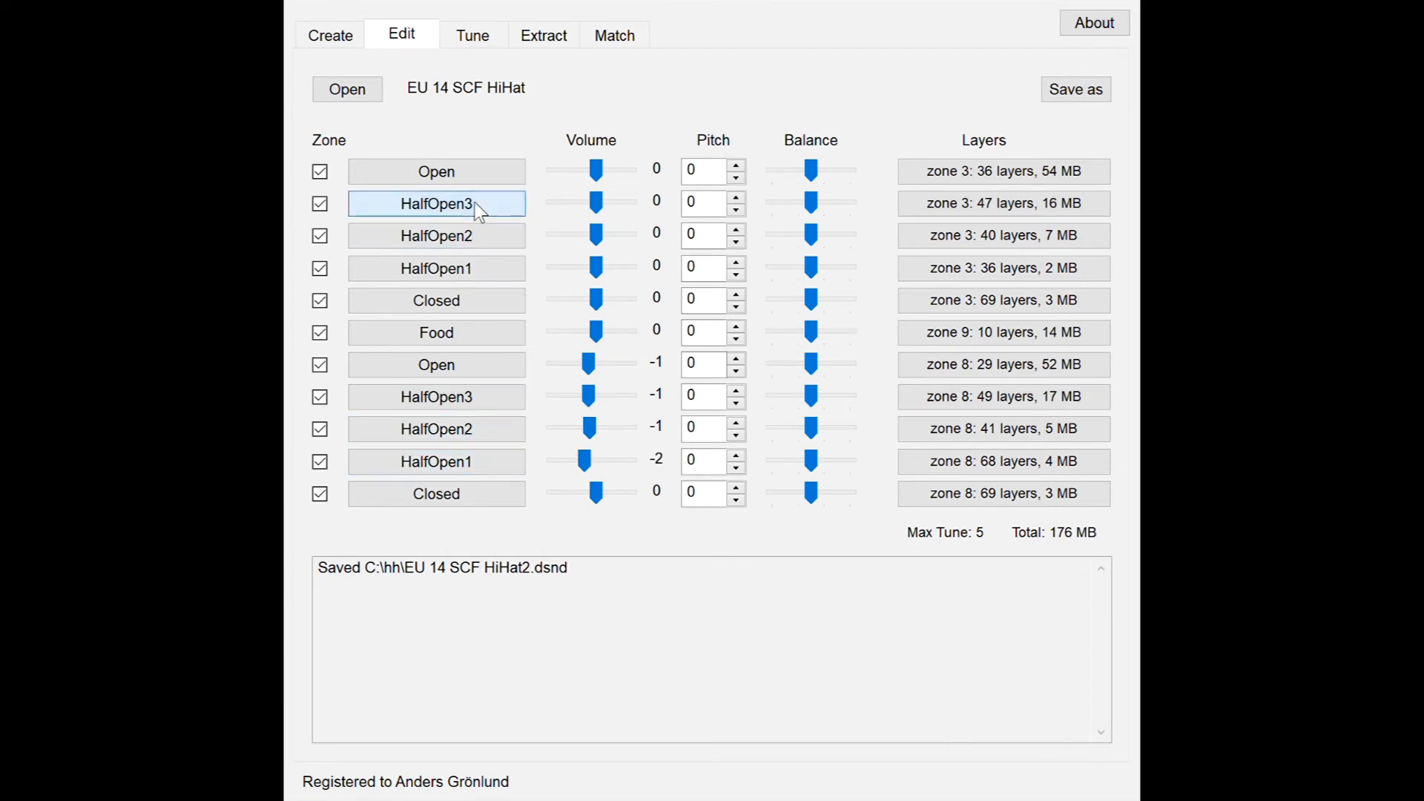
{"action": "left_click", "coordinate": [436, 461]}
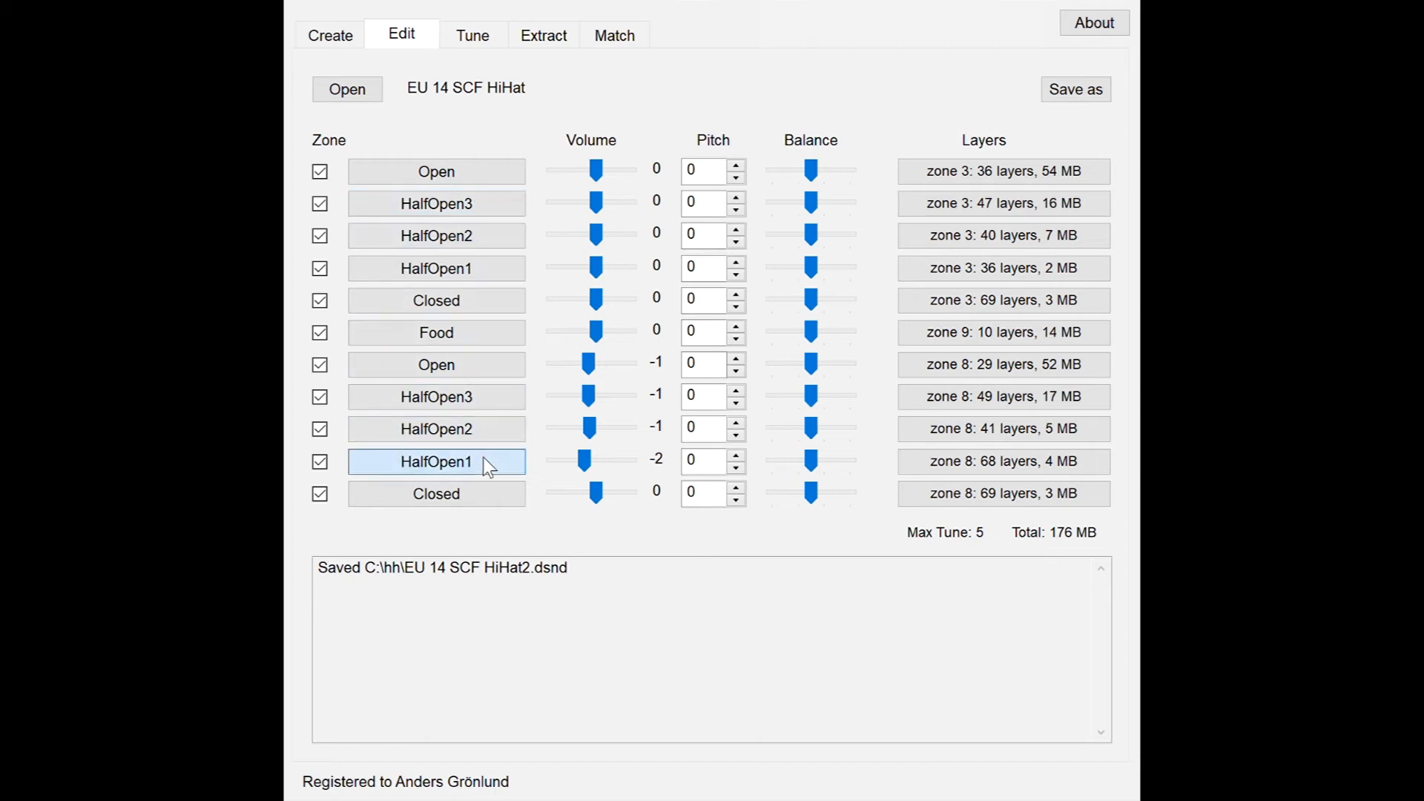
Step: Adjust the zone 8 Closed volume down past -12 and settle it at 5
{"action": "left_click_drag", "start_coordinate": [595, 492], "coordinate": [570, 492]}
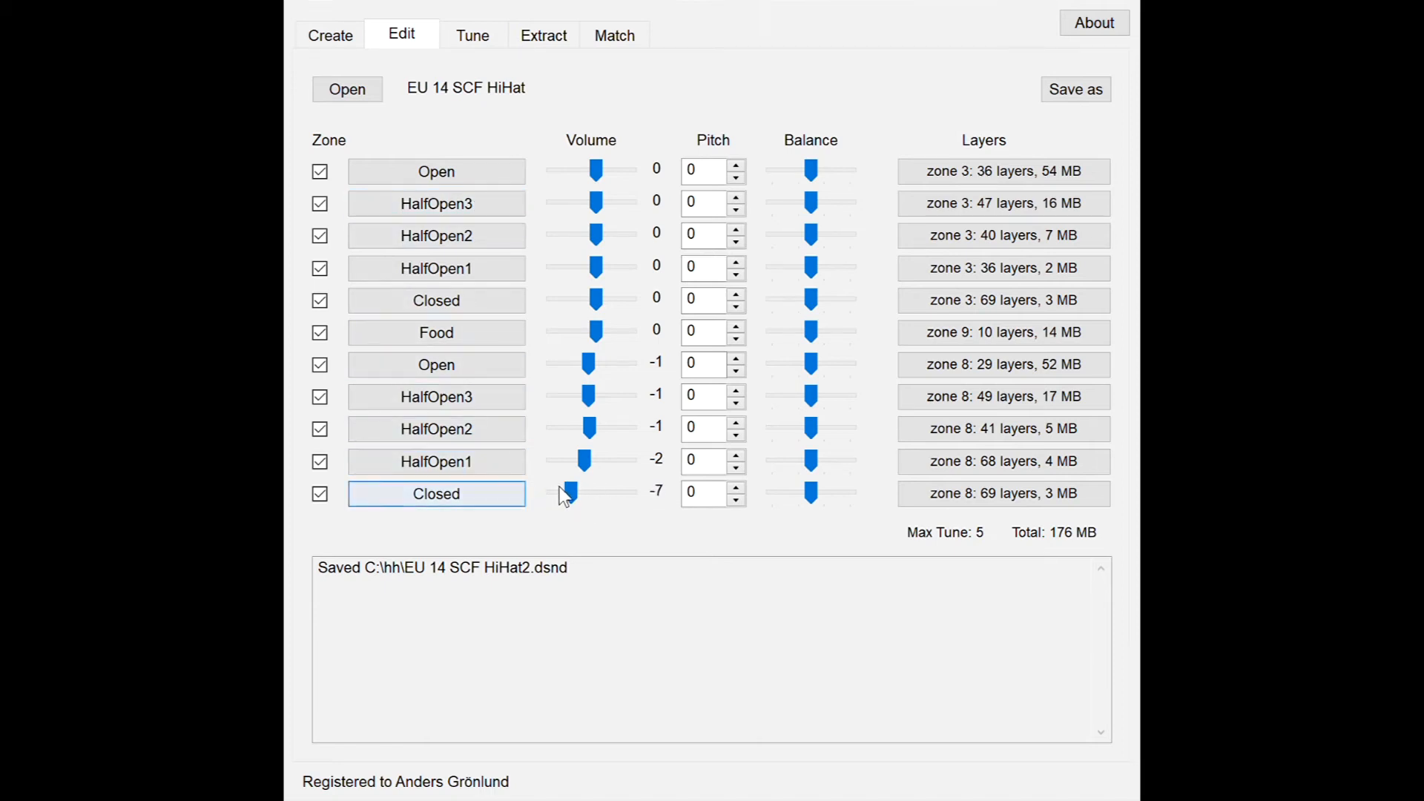
{"action": "left_click_drag", "start_coordinate": [570, 491], "coordinate": [552, 491]}
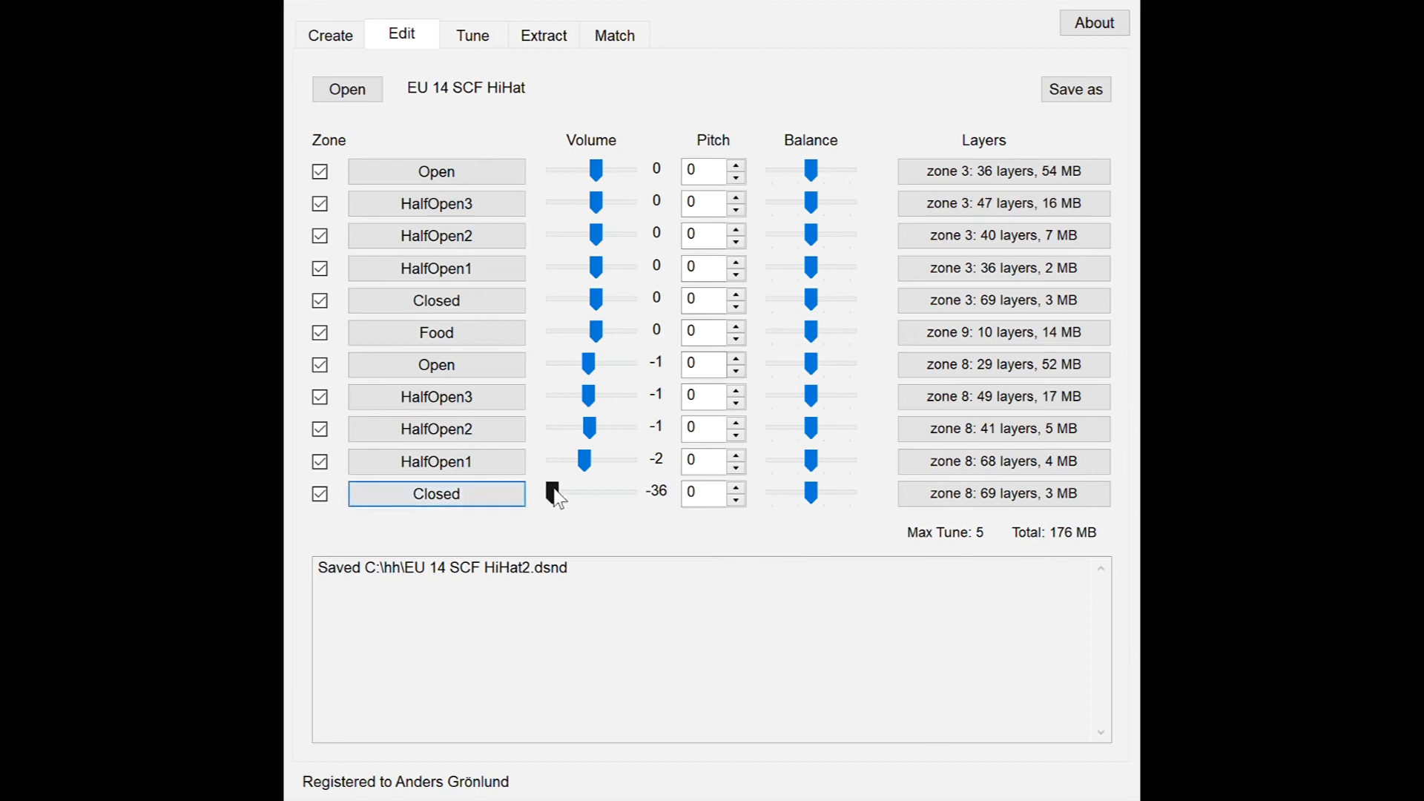
{"action": "left_click_drag", "start_coordinate": [552, 492], "coordinate": [561, 492]}
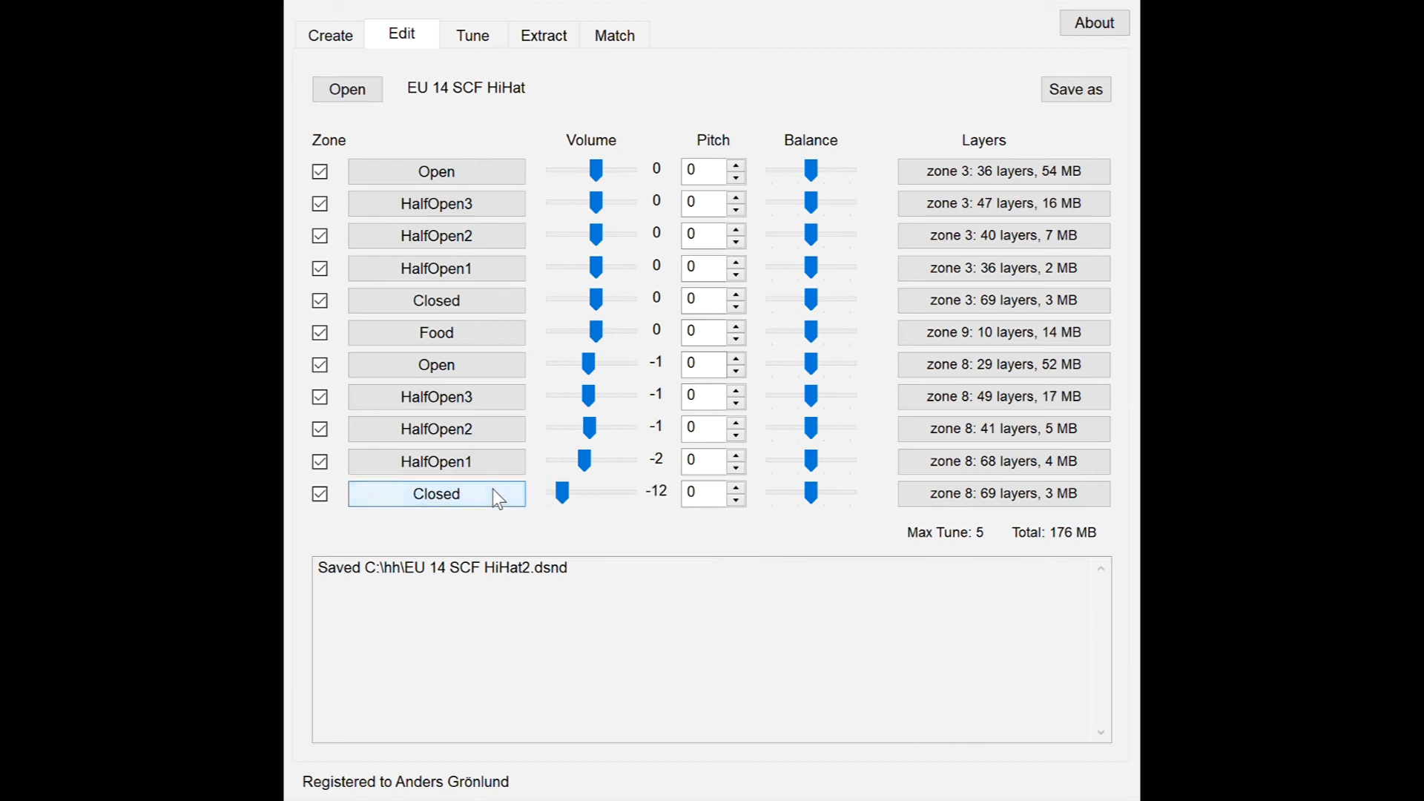
{"action": "left_click_drag", "start_coordinate": [561, 493], "coordinate": [622, 493]}
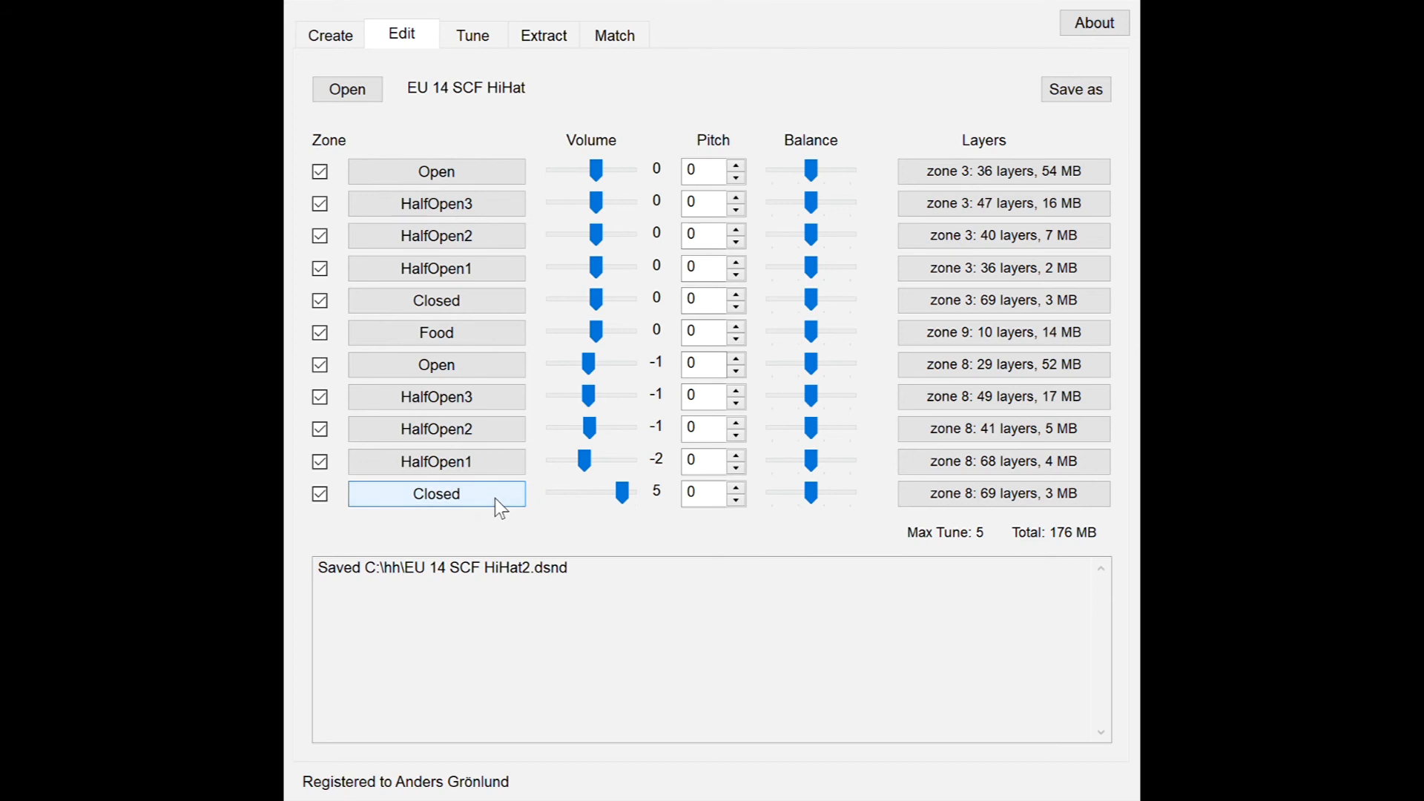
{"action": "mouse_move", "coordinate": [1089, 111]}
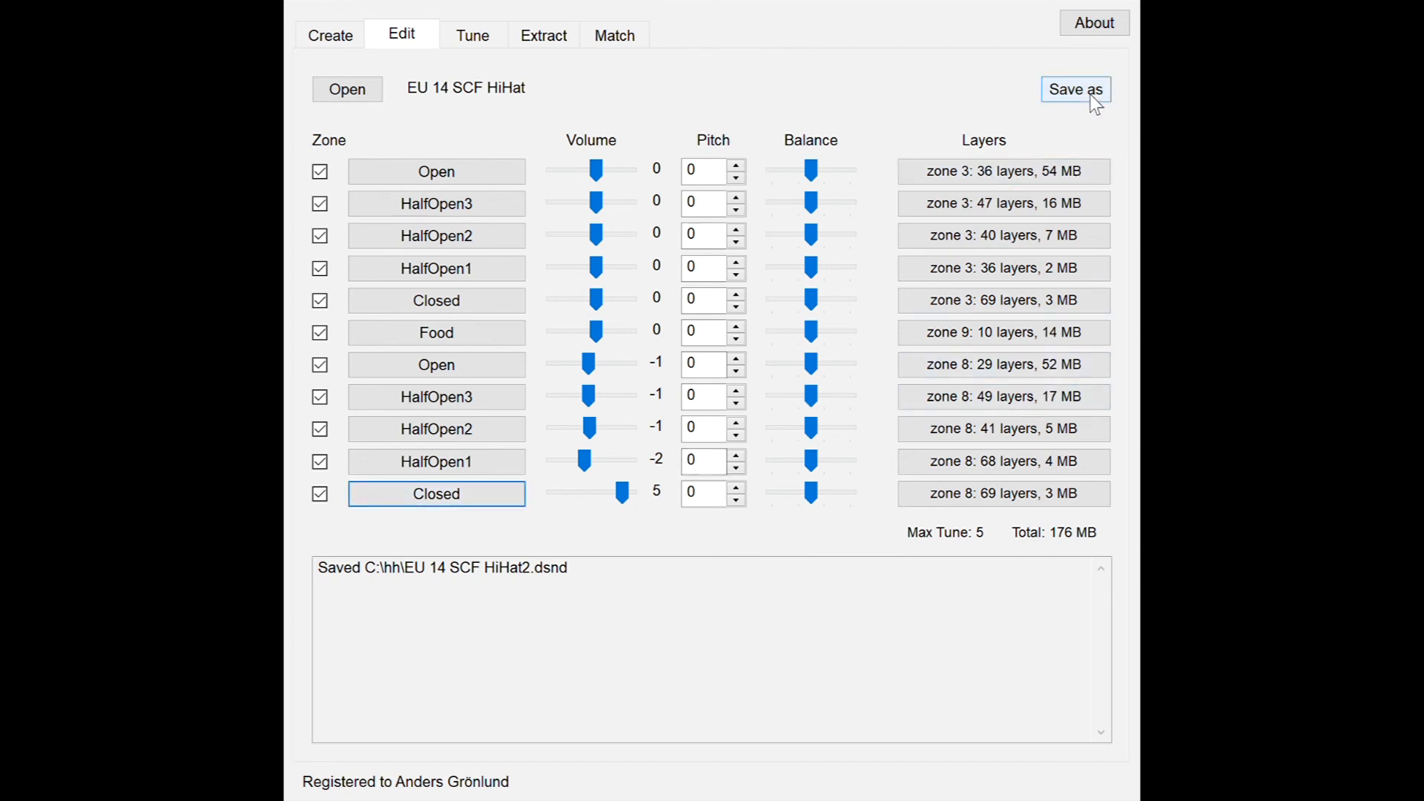